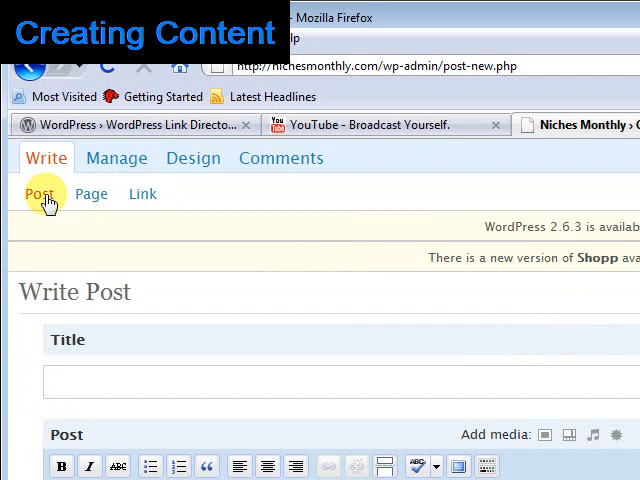
mouse_move(76, 200)
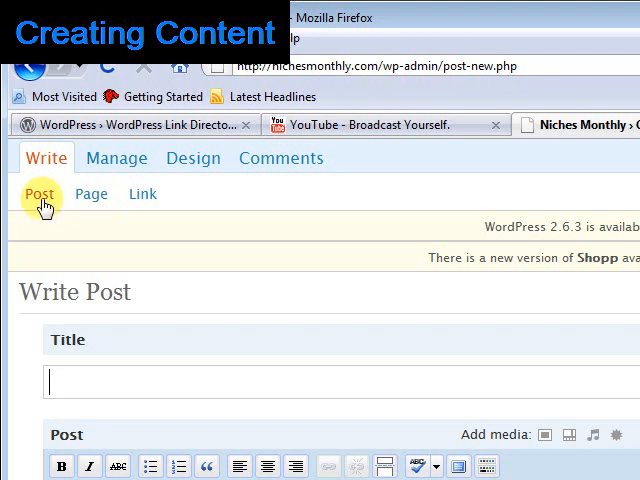
- Enter the title 'WordPress Tutorials' and the body 'This is my first wordpress post', checking the HTML and Visual editors
scroll("down", 3)
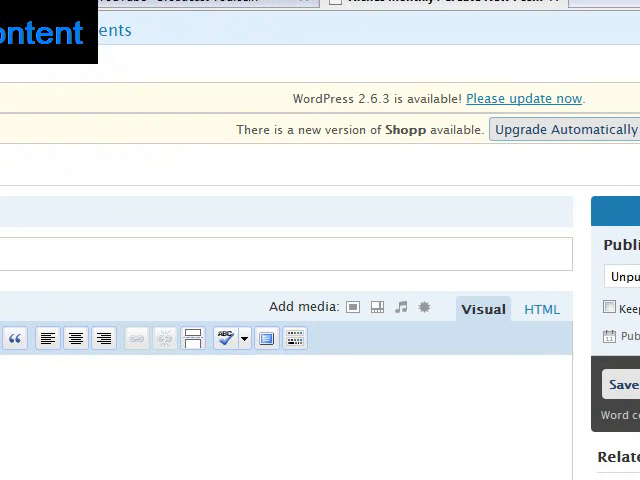
scroll("down", 3)
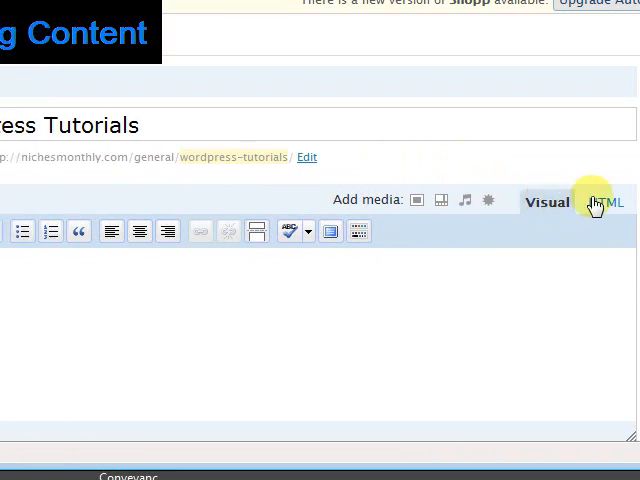
left_click(604, 200)
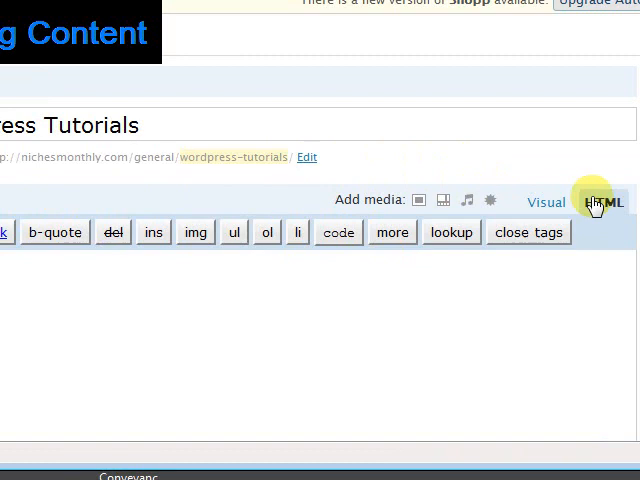
left_click(544, 202)
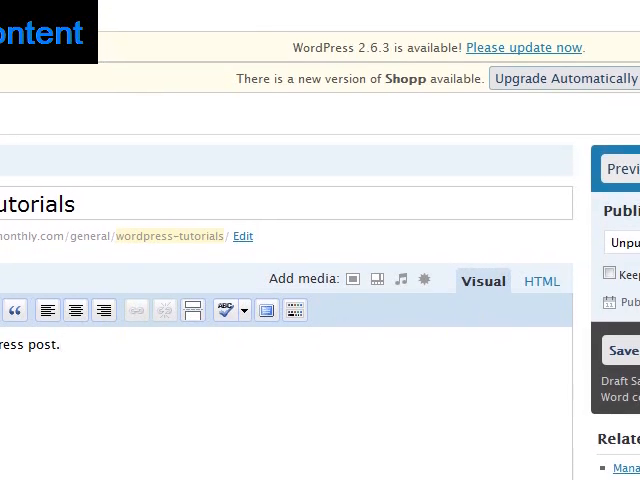
scroll("down", 3)
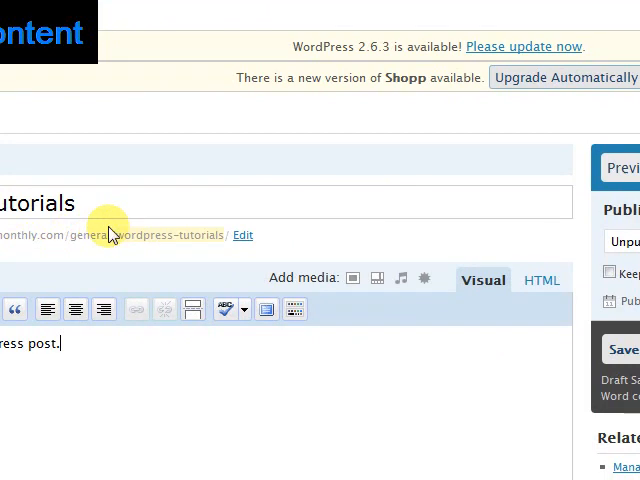
mouse_move(104, 240)
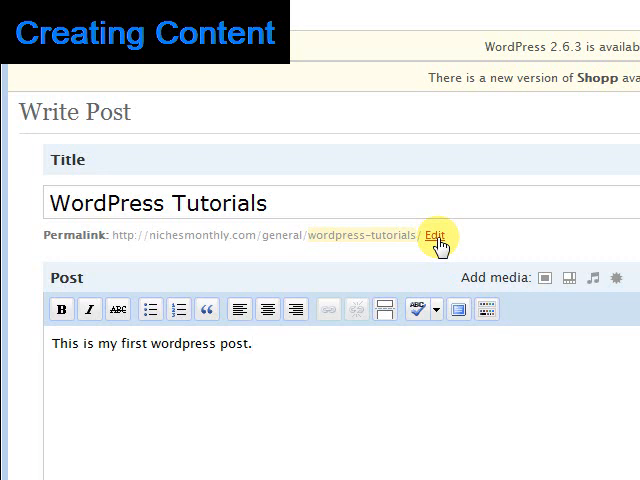
left_click(432, 236)
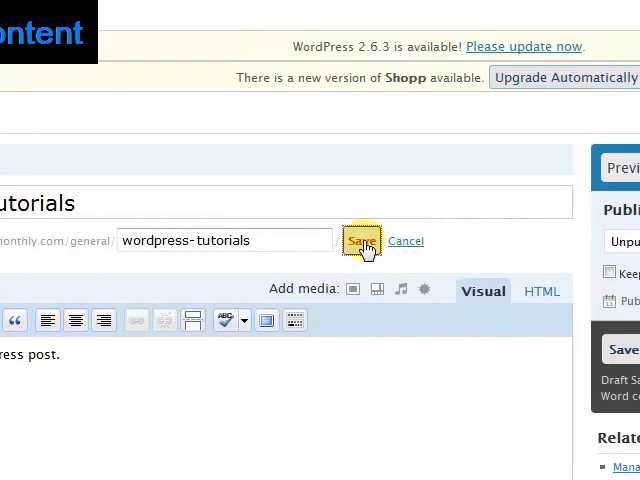
left_click(360, 240)
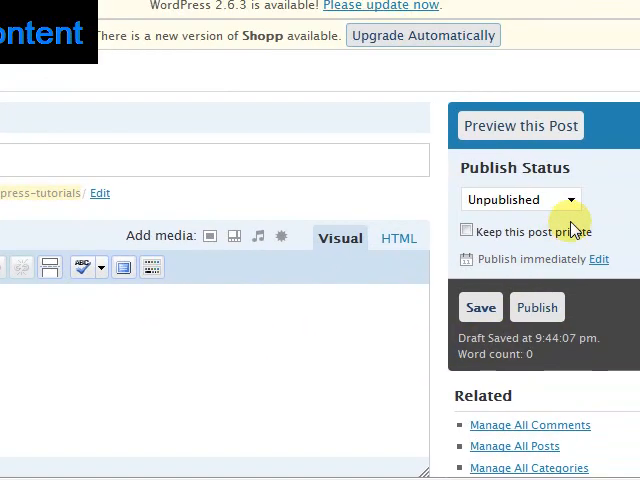
- Change the Publish Status dropdown from Unpublished to Published
left_click(520, 200)
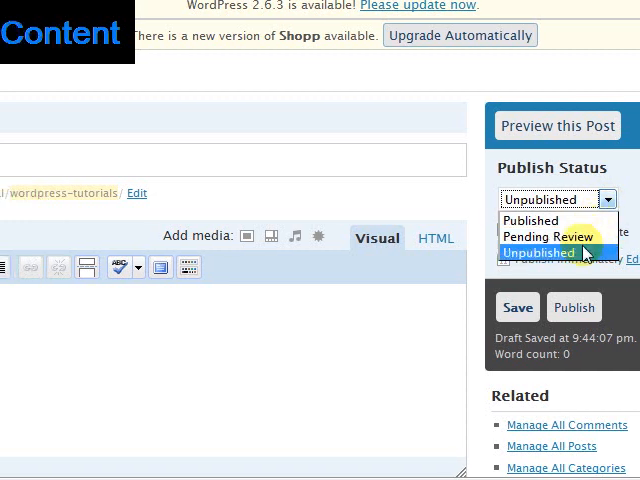
left_click(516, 306)
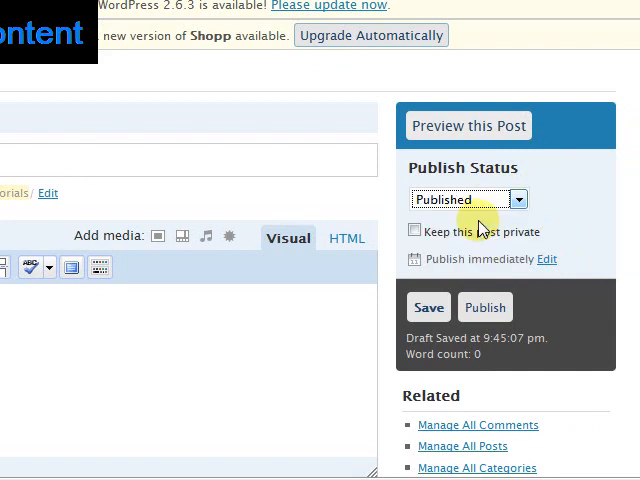
mouse_move(484, 308)
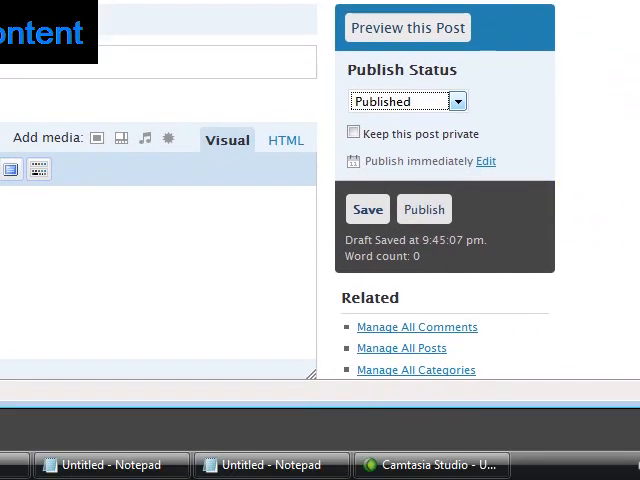
- Tick the General, WordPress and WordPress Tutorials category boxes for the post
scroll("down", 3)
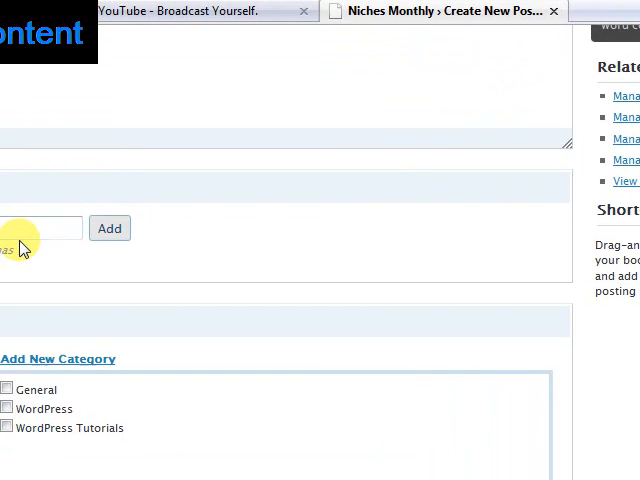
left_click(8, 232)
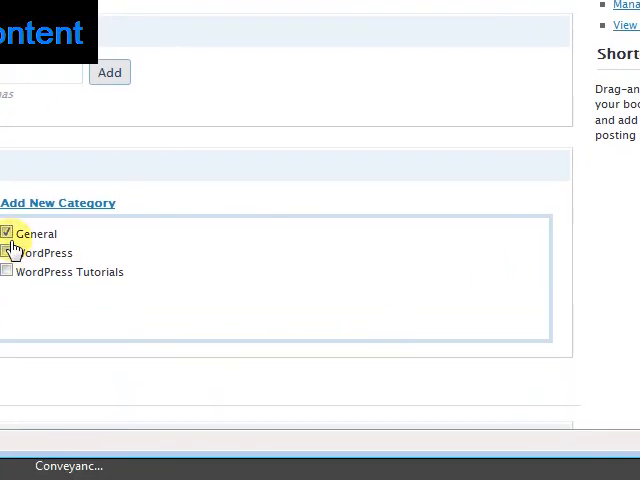
left_click(8, 240)
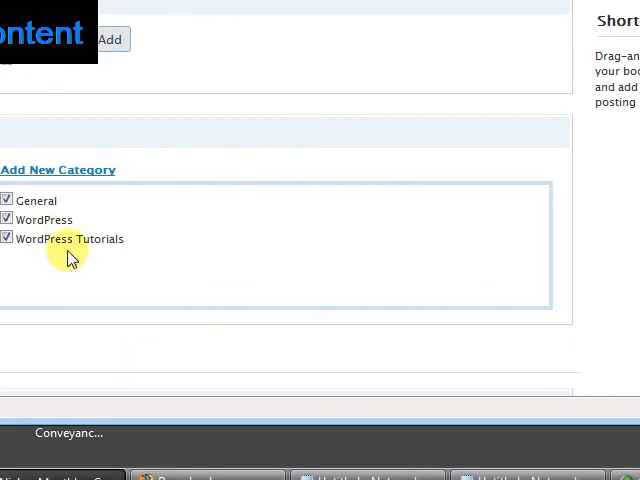
mouse_move(108, 238)
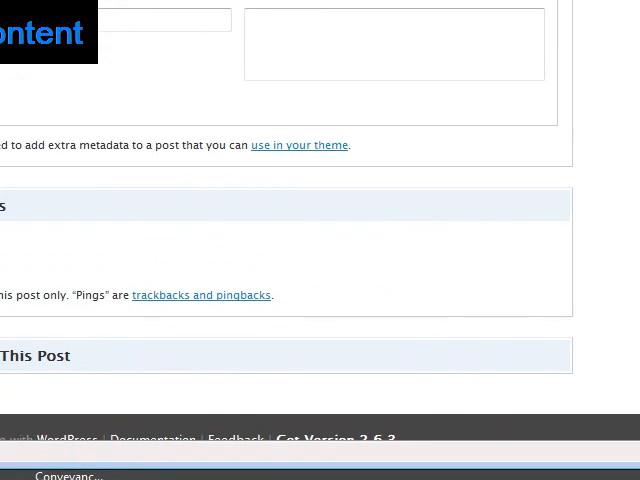
scroll("down", 3)
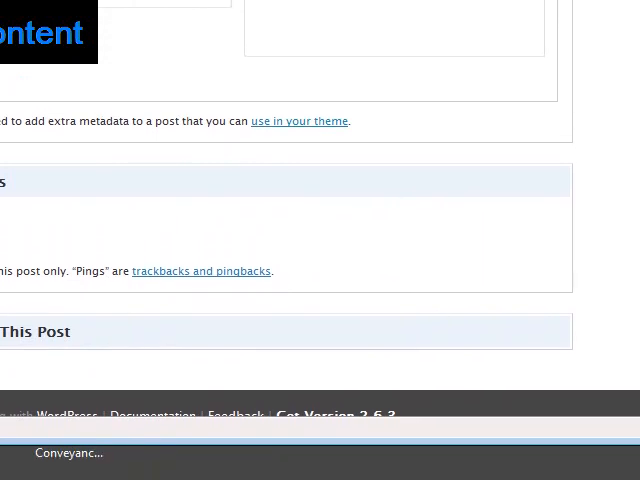
scroll("down", 3)
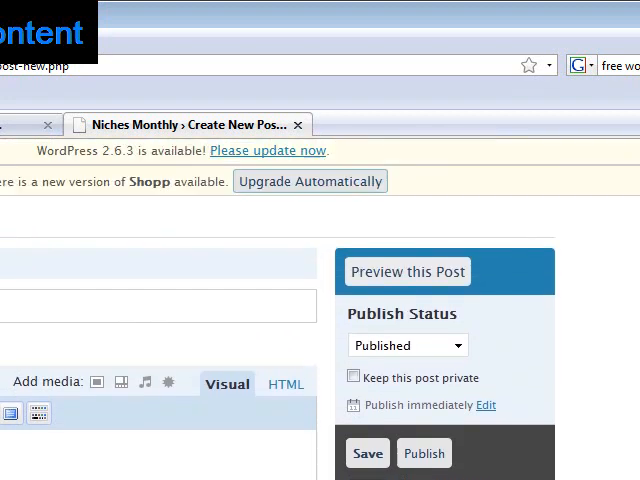
- Publish the post and go to the public Niches Monthly site
left_click(368, 452)
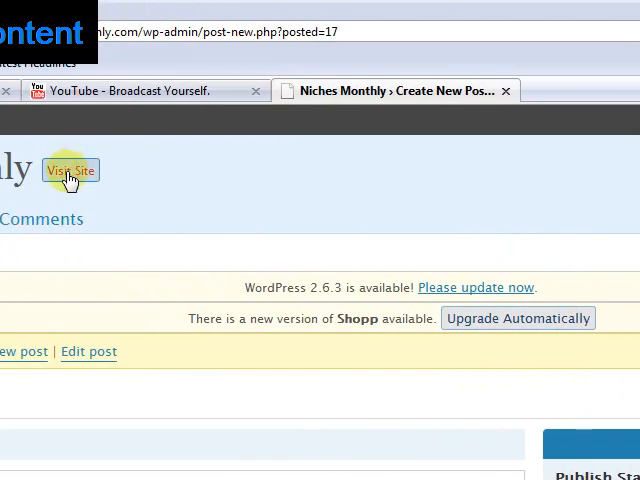
left_click(70, 170)
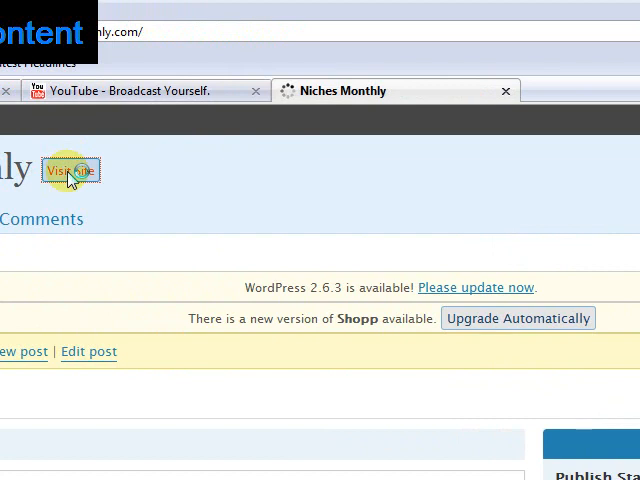
left_click(70, 170)
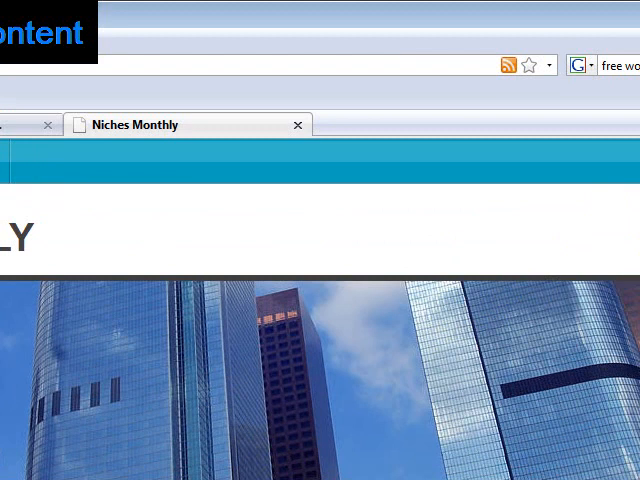
- View the WordPress Tutorials post's own page, then go to the site's Checkout page
scroll("down", 3)
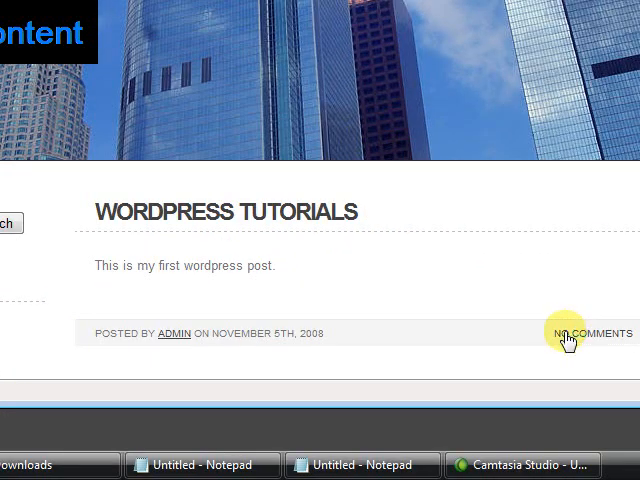
left_click(590, 332)
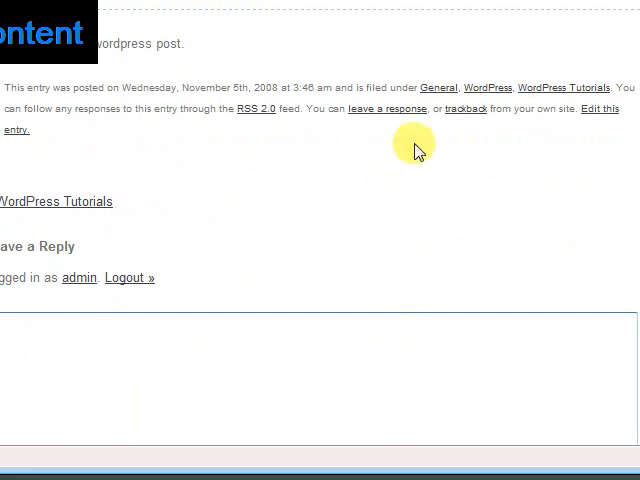
mouse_move(436, 162)
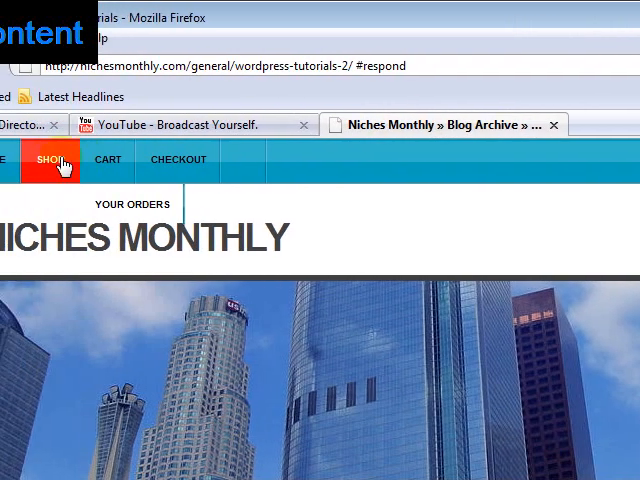
left_click(178, 160)
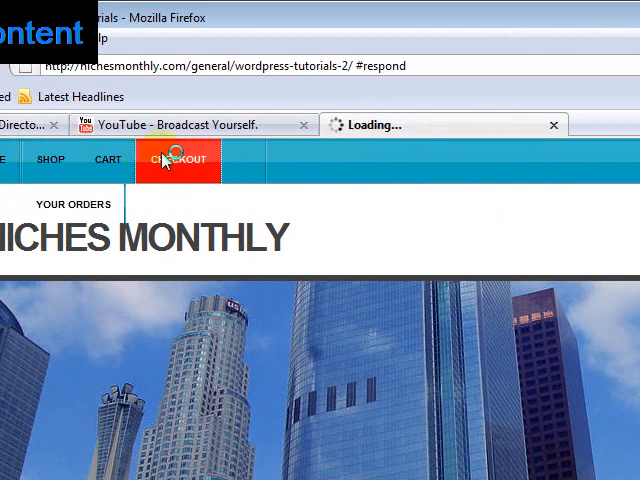